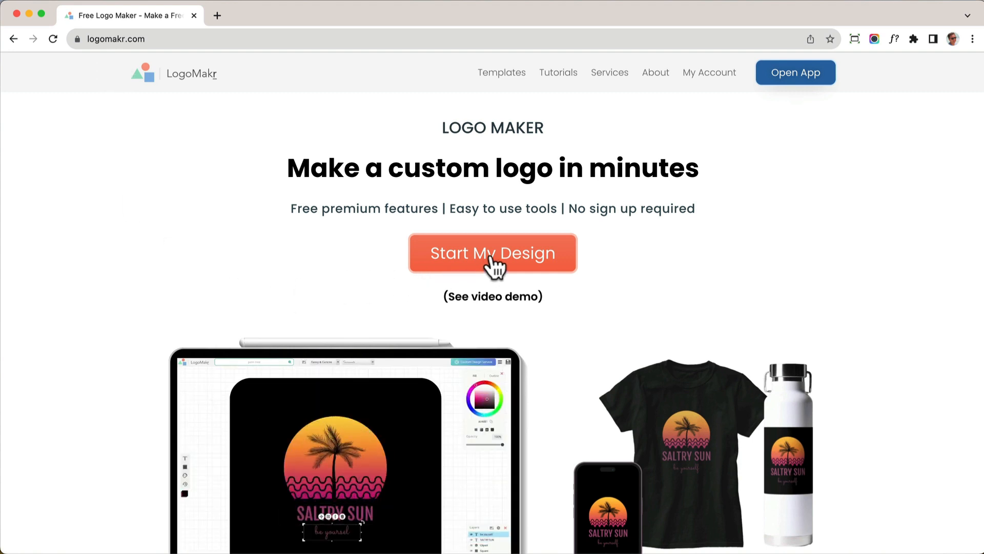
- Launch the LogoMakr editor with Start My Design and switch to its new tab
left_click(493, 253)
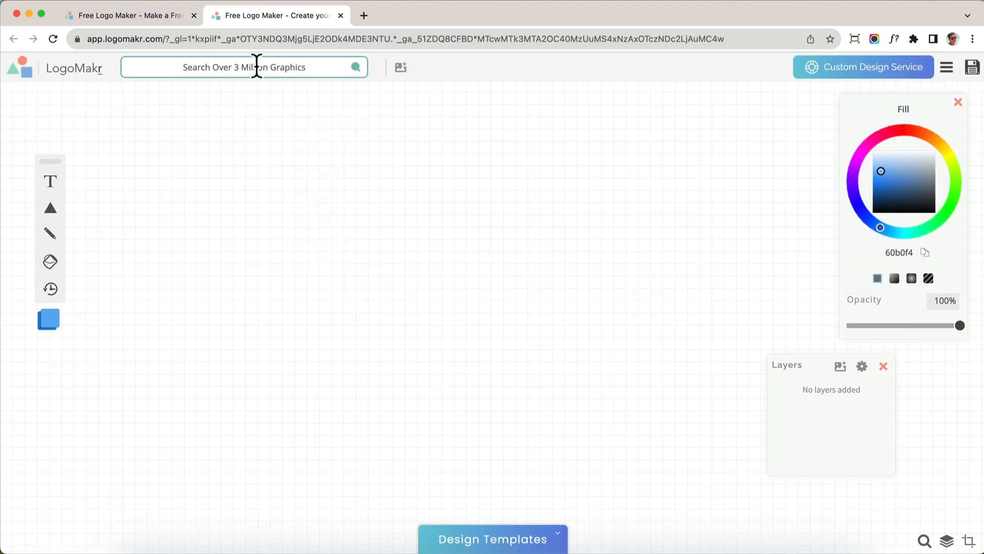
left_click(243, 67)
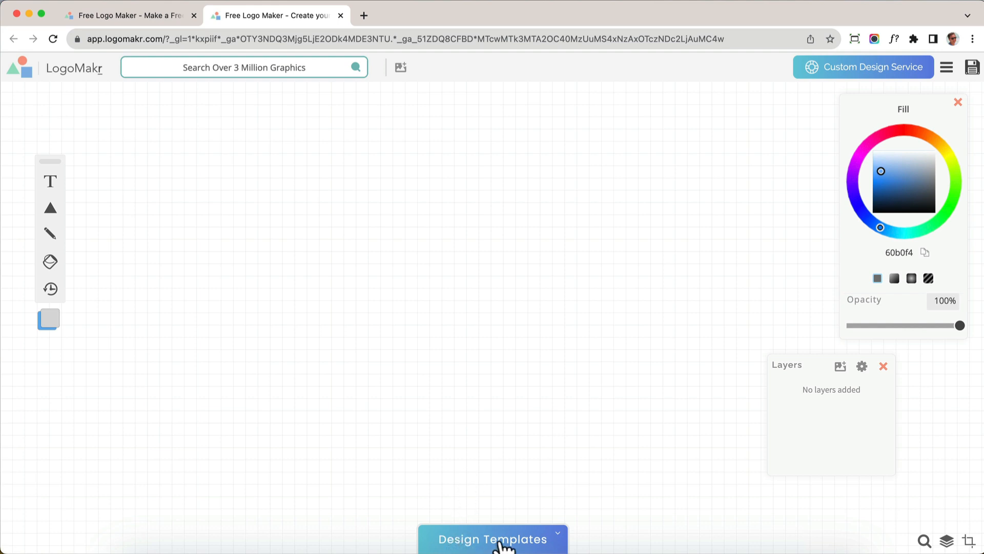
- Open Design Templates and scroll down through the template grid
left_click(492, 539)
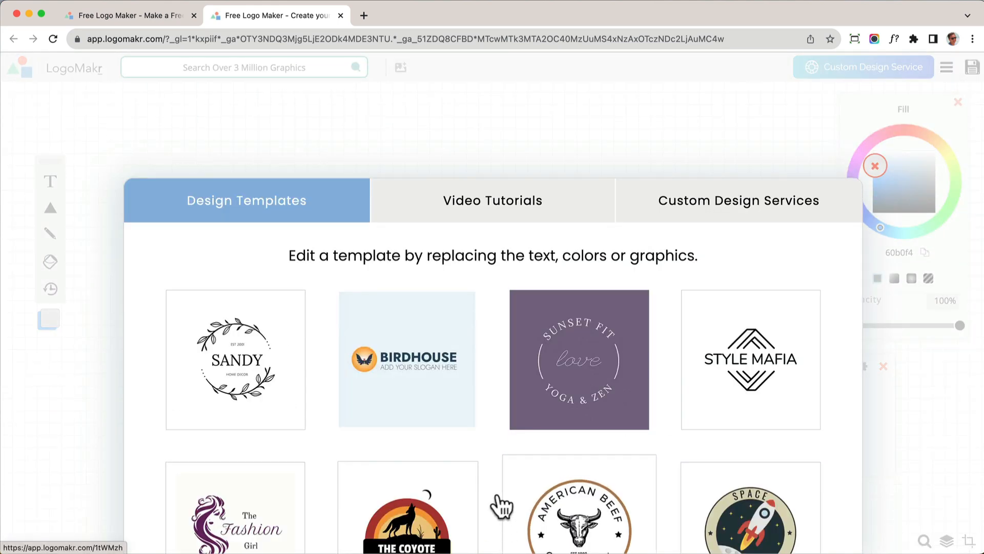
scroll("down", 3)
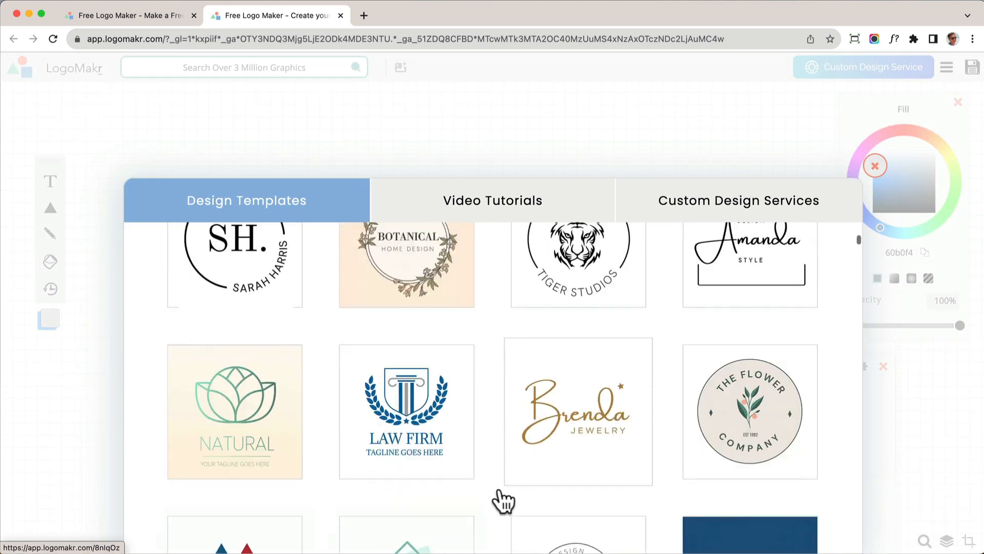
scroll("down", 3)
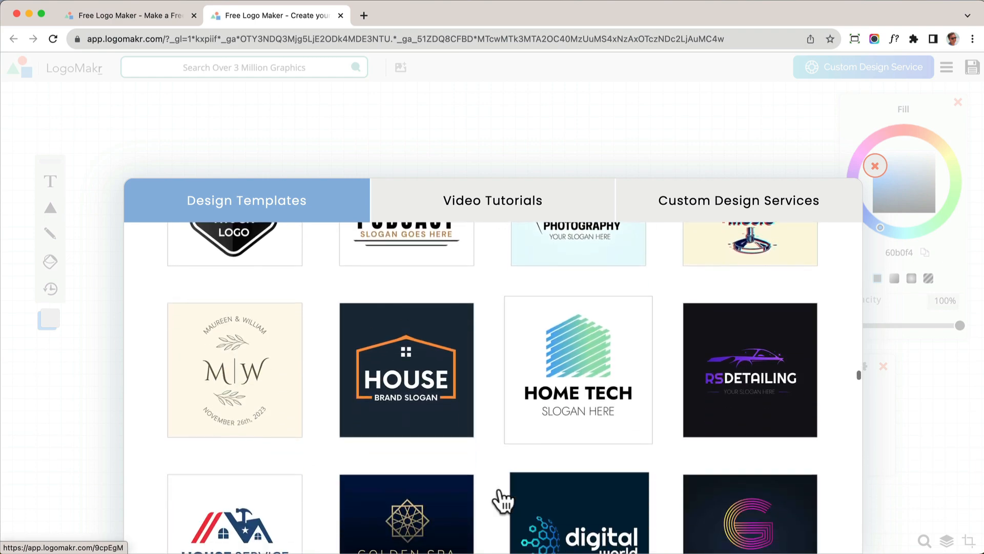
scroll("down", 3)
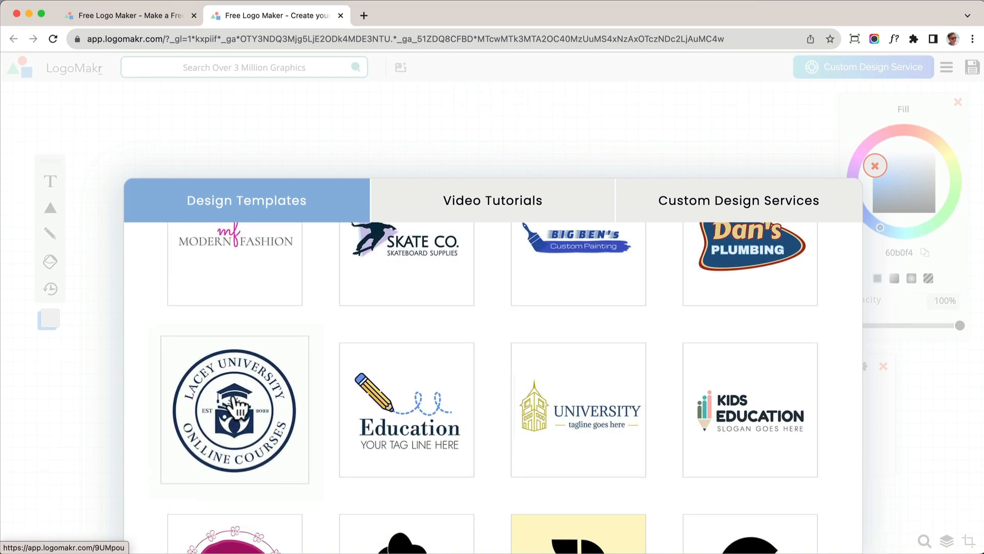
- Load the Lacey University badge template with arced texts SURF LESSONS and MANHATTAN BEACH
left_click(234, 410)
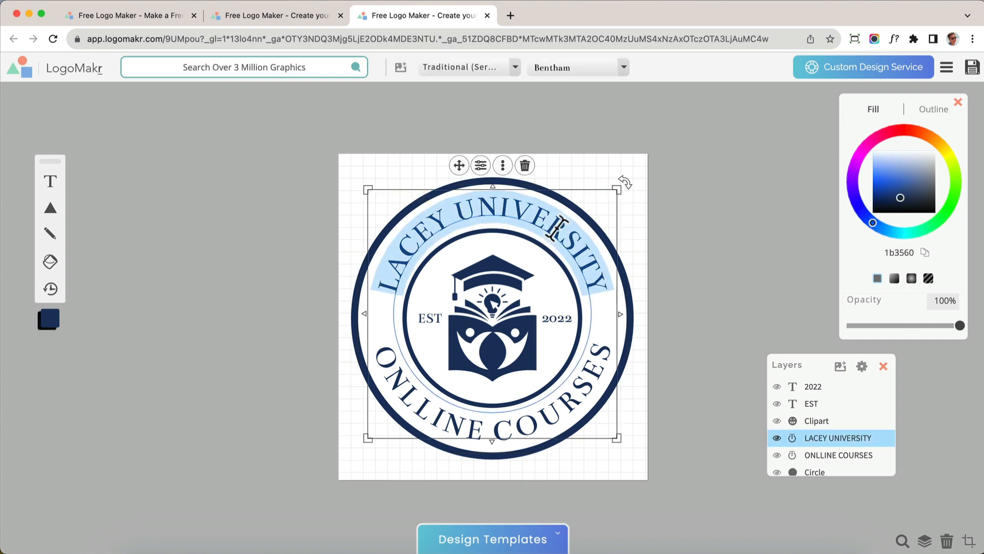
type("SURF LESSONS")
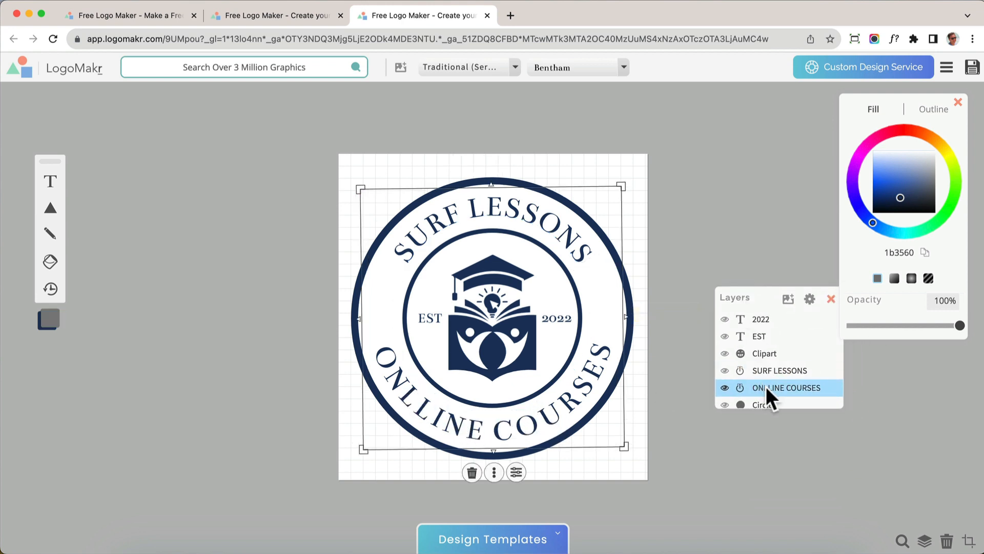
left_click_drag(786, 388, 778, 363)
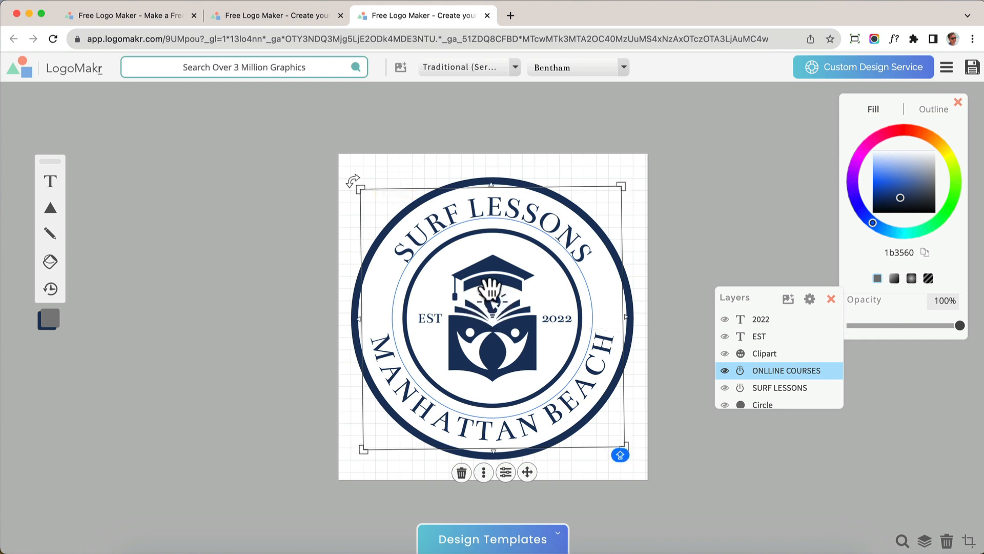
left_click(764, 353)
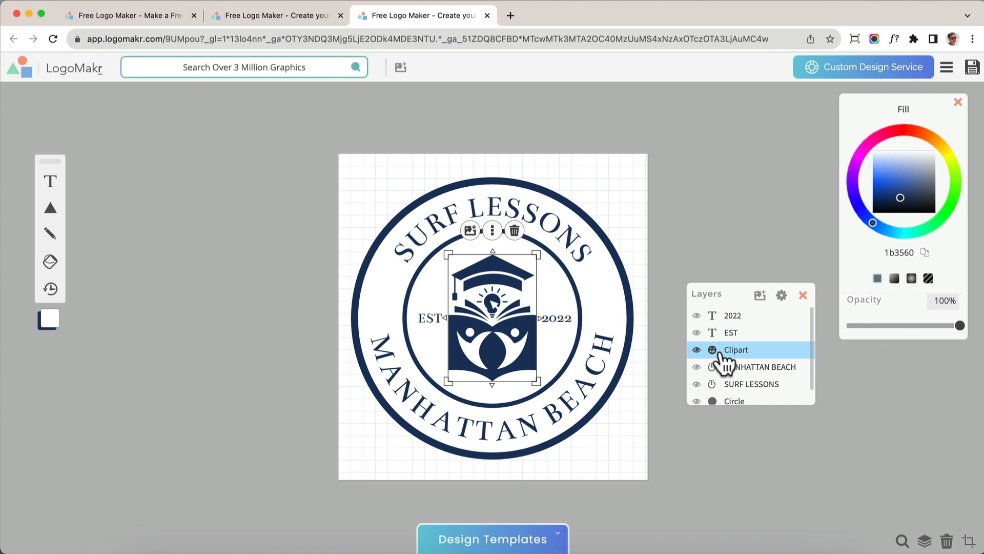
- Replace the graduation-cap clipart with the circular-wave surfer found by searching 'SURFER'
left_click(470, 231)
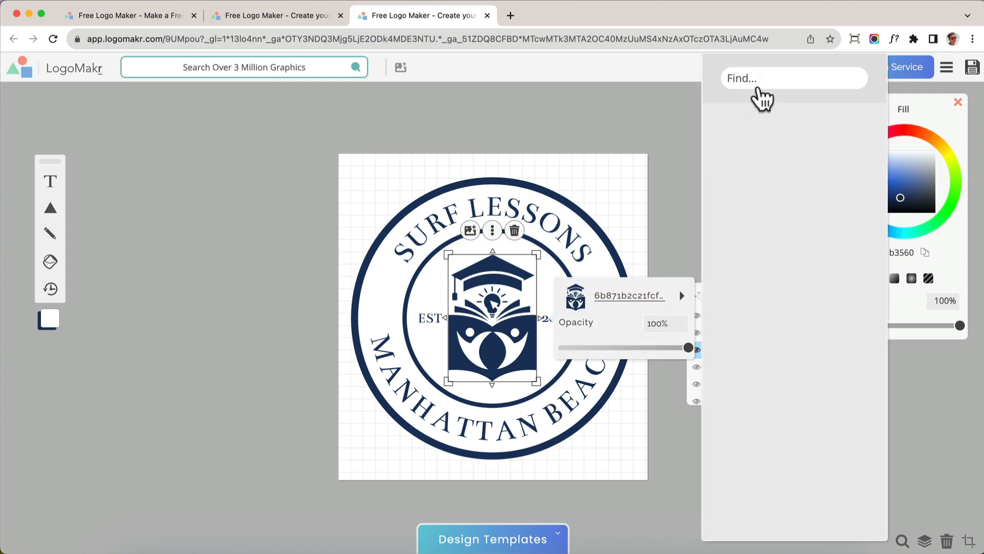
left_click(794, 78)
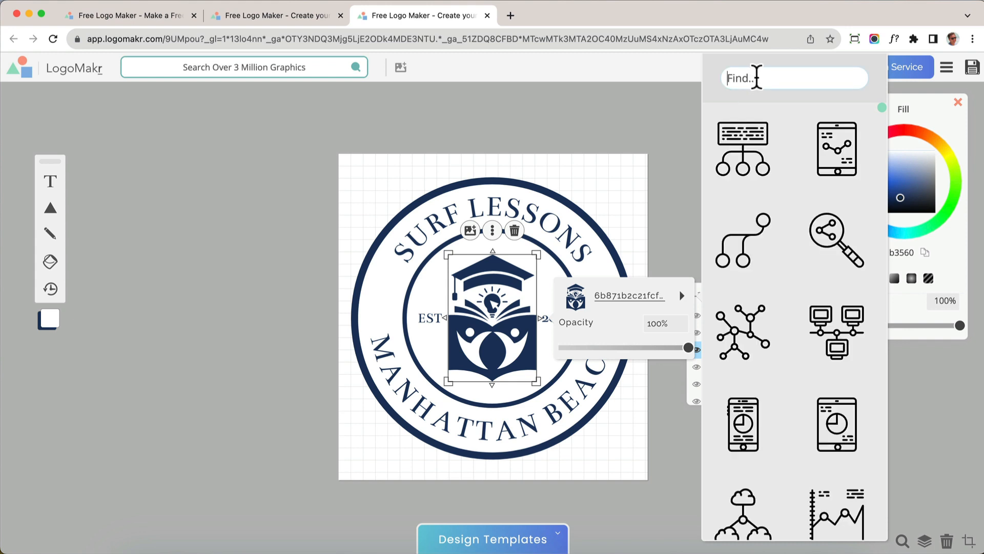
type("SURFER")
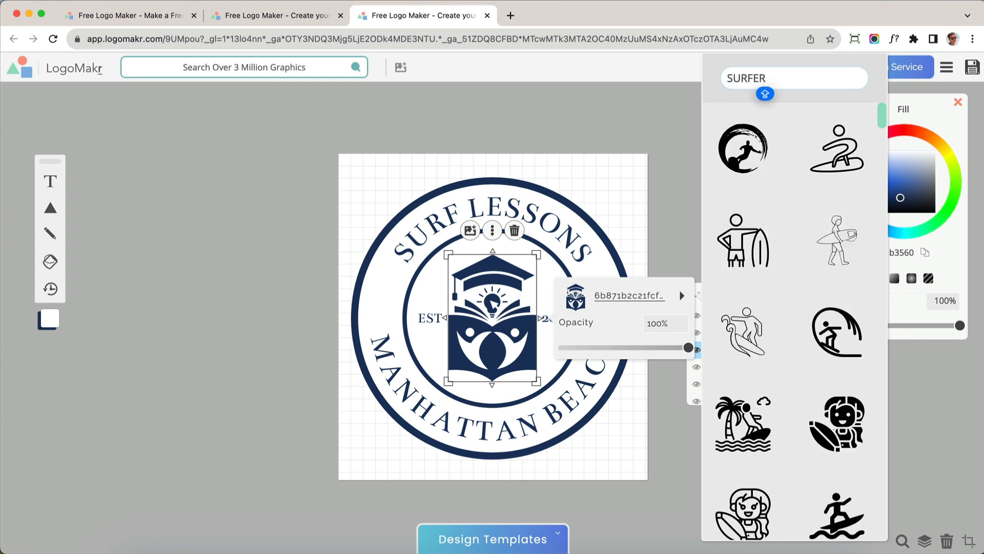
left_click(742, 148)
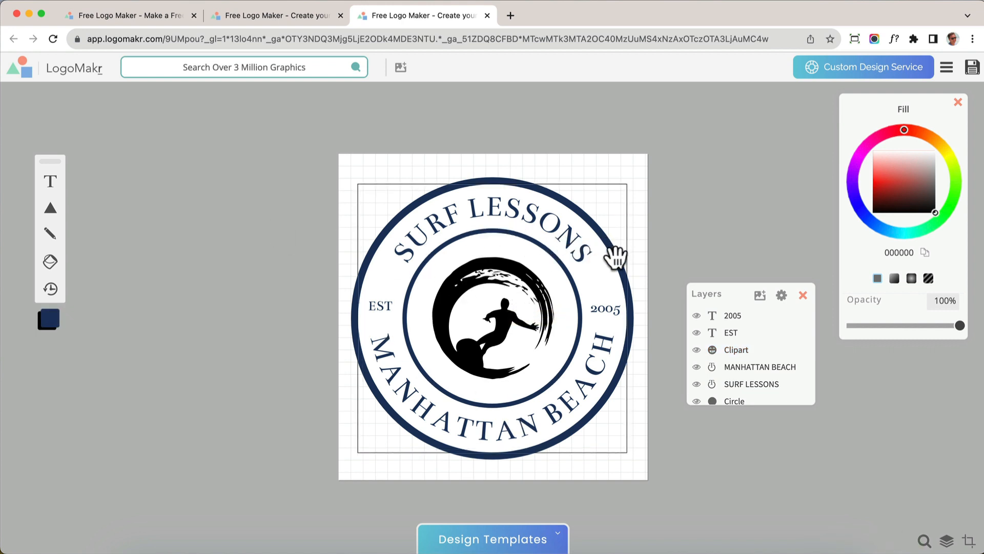
- Give the surfer clipart the navy fill 1b3560 matching the badge rings
left_click(758, 366)
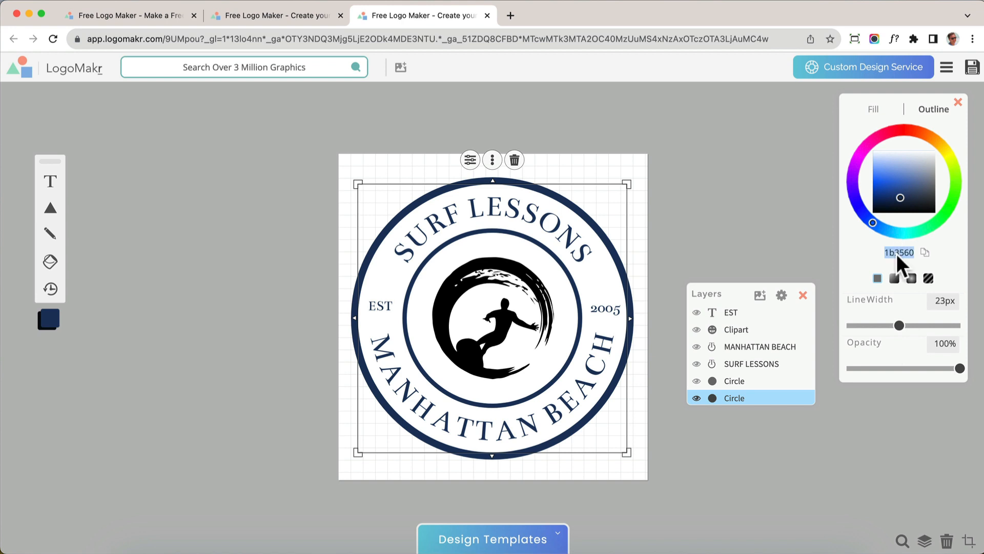
mouse_move(874, 248)
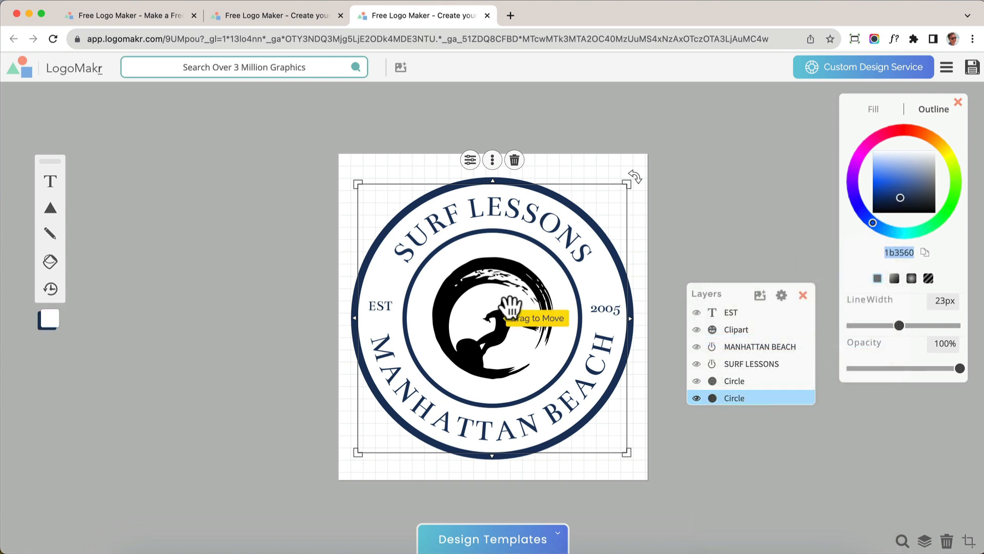
left_click(735, 329)
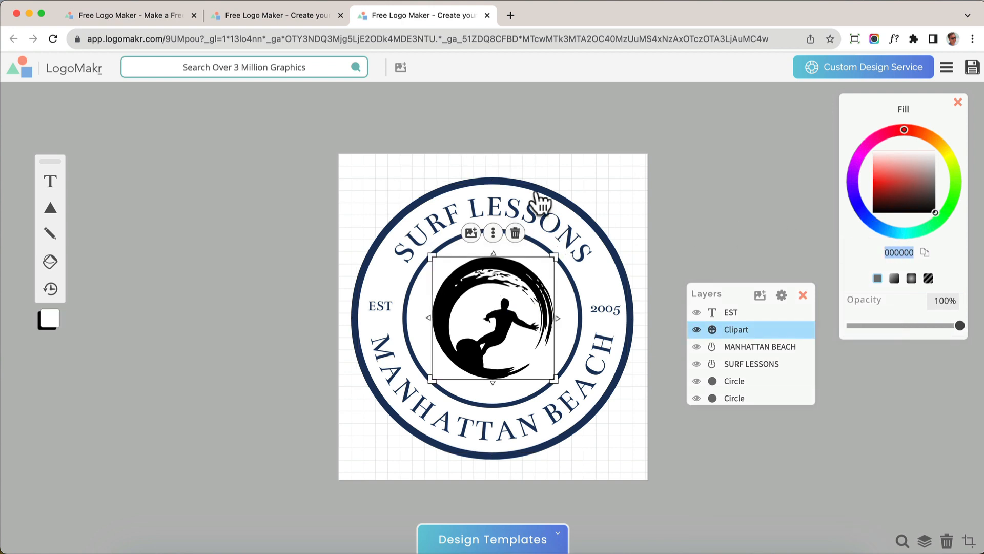
right_click(899, 252)
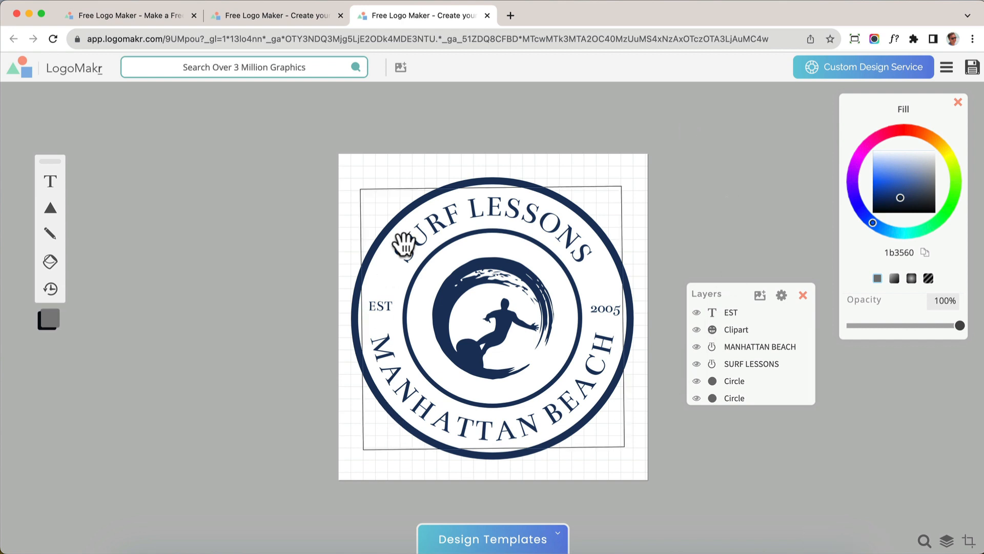
- Apply a bold font from the Bold category to SURF LESSONS and MANHATTAN BEACH
left_click(759, 347)
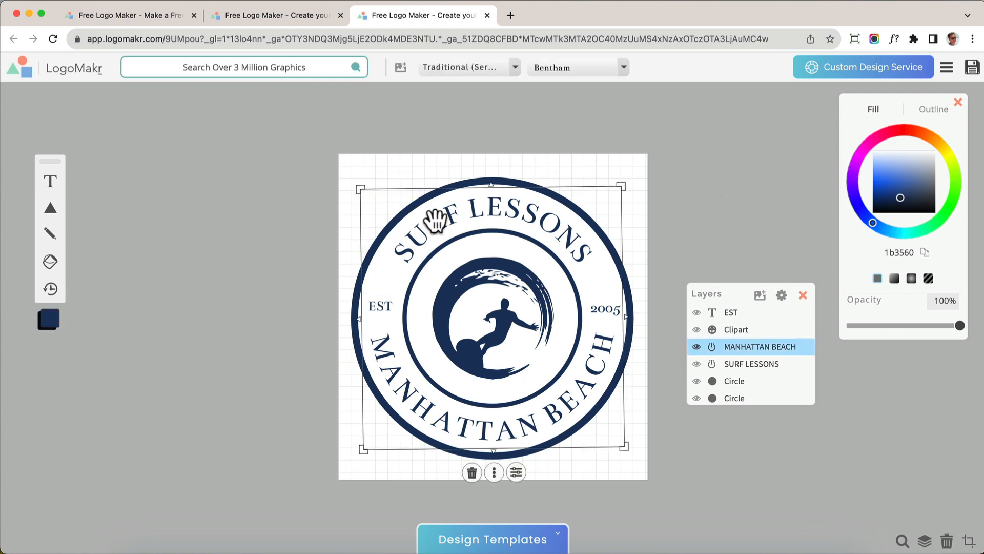
left_click(752, 363)
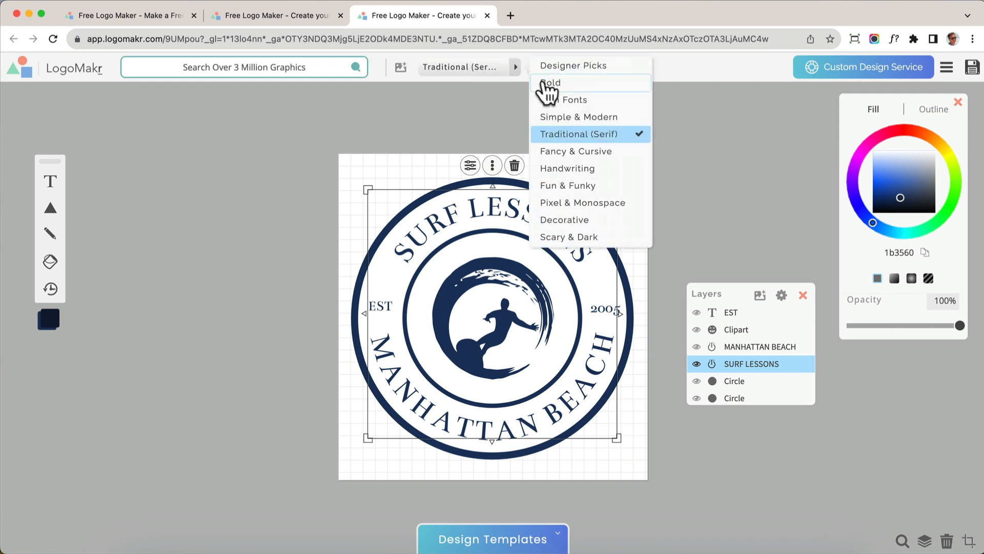
left_click(550, 82)
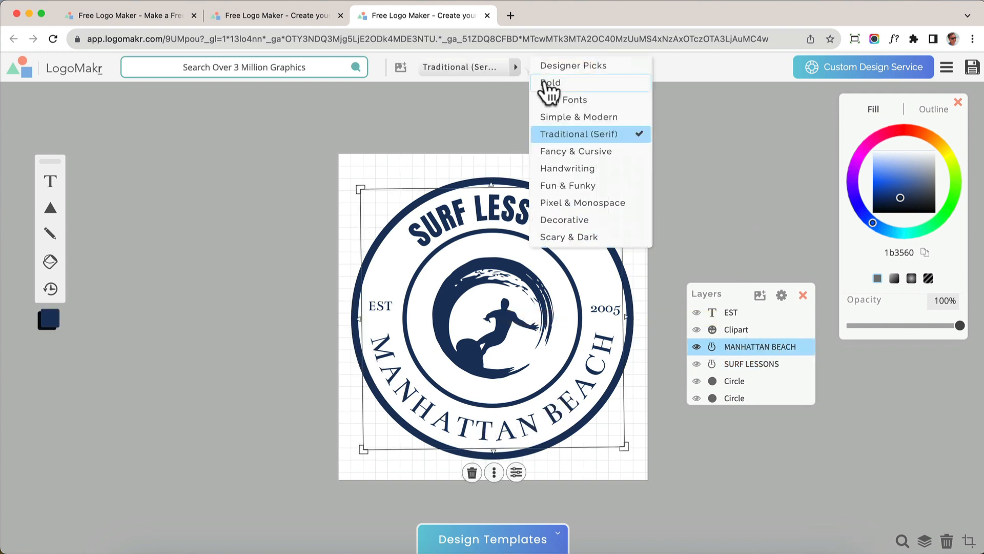
left_click(551, 83)
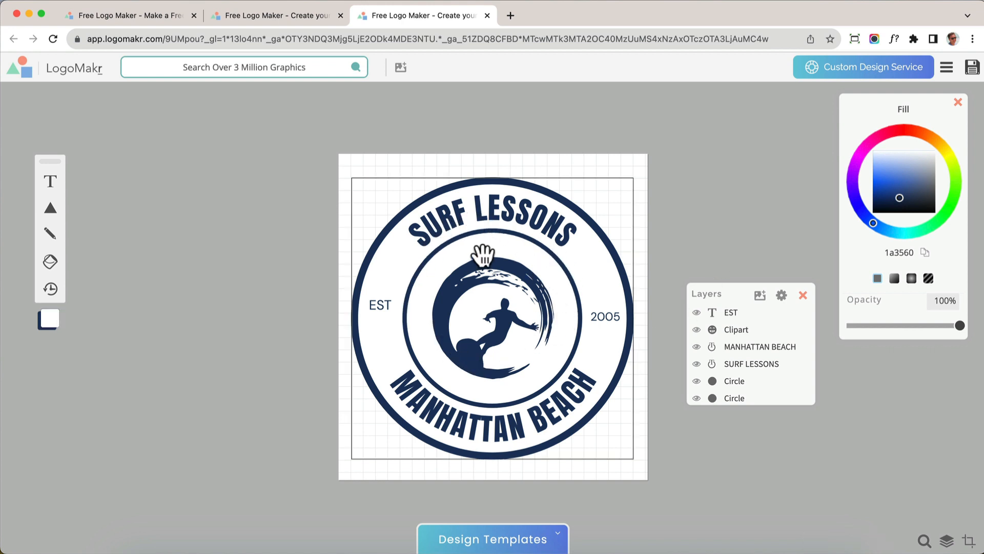
- Fill the inner circle light blue and open Styles for MANHATTAN BEACH
left_click(732, 380)
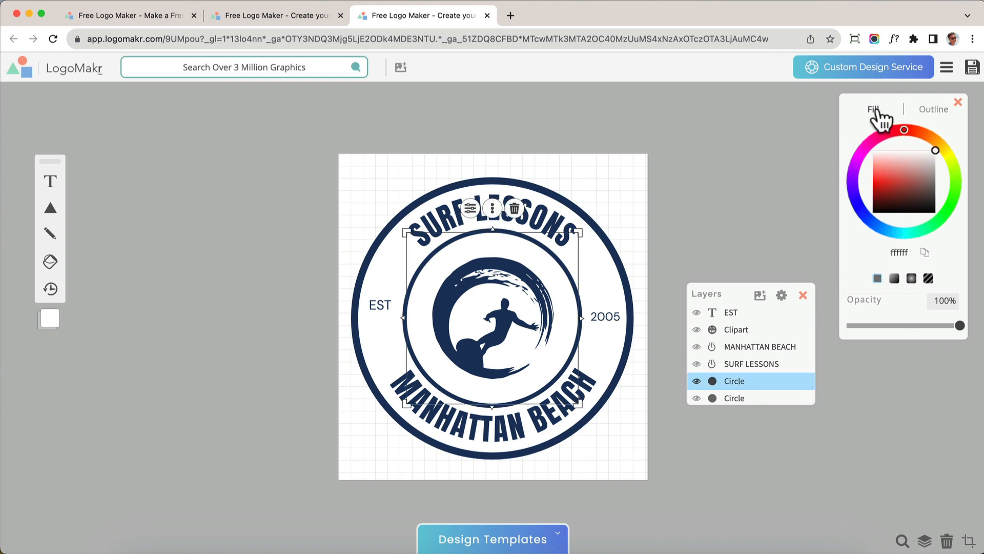
mouse_move(934, 151)
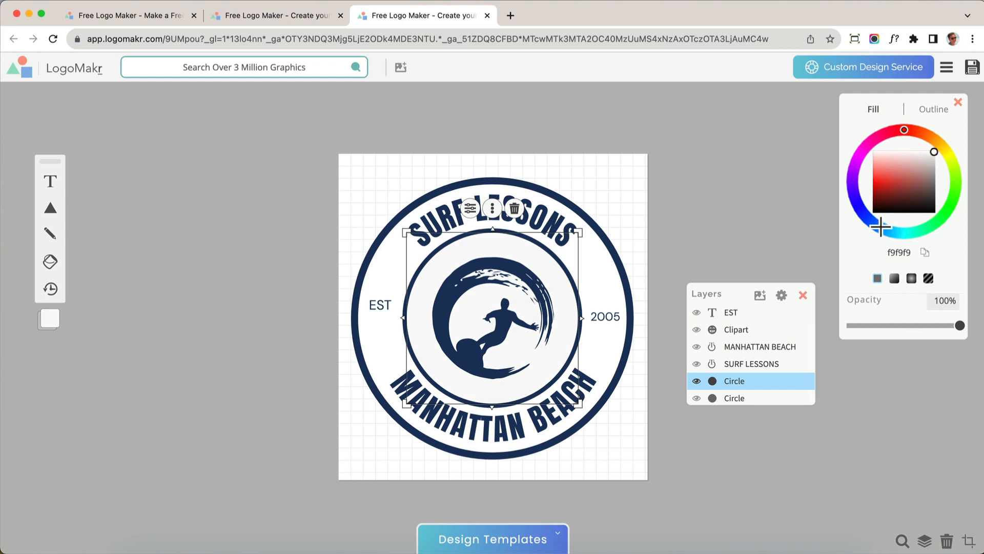
left_click(899, 159)
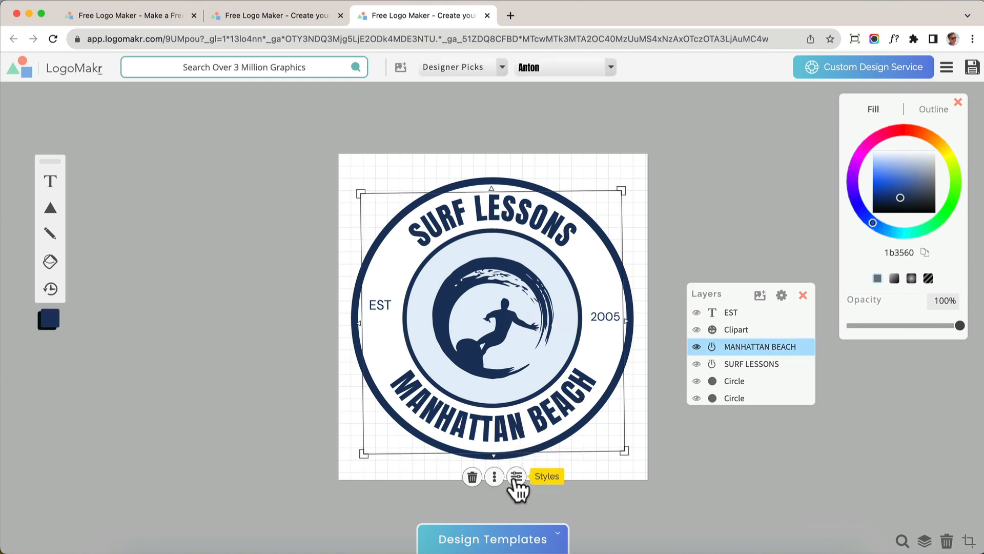
left_click(517, 477)
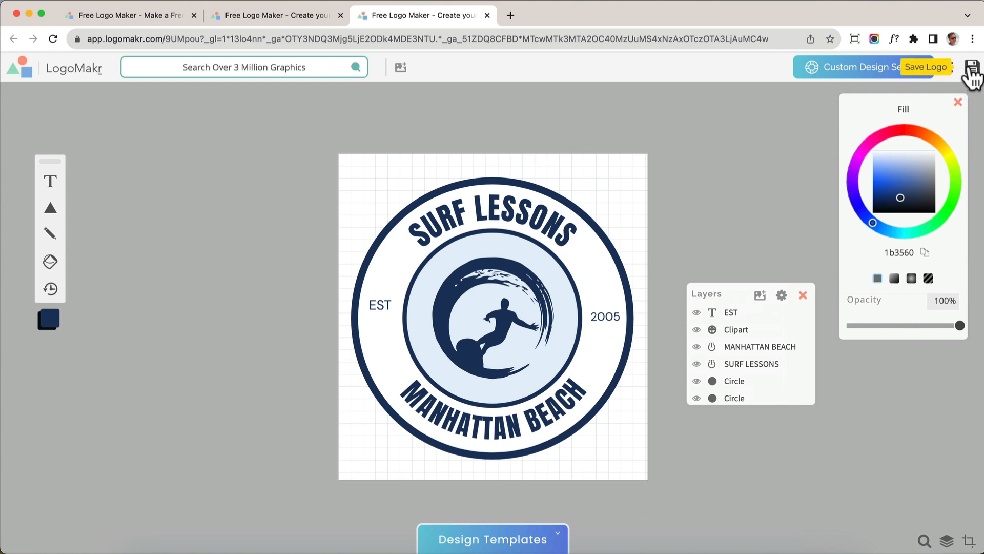
- Save the logo, review the Download Files panel and license text, then close it
left_click(924, 67)
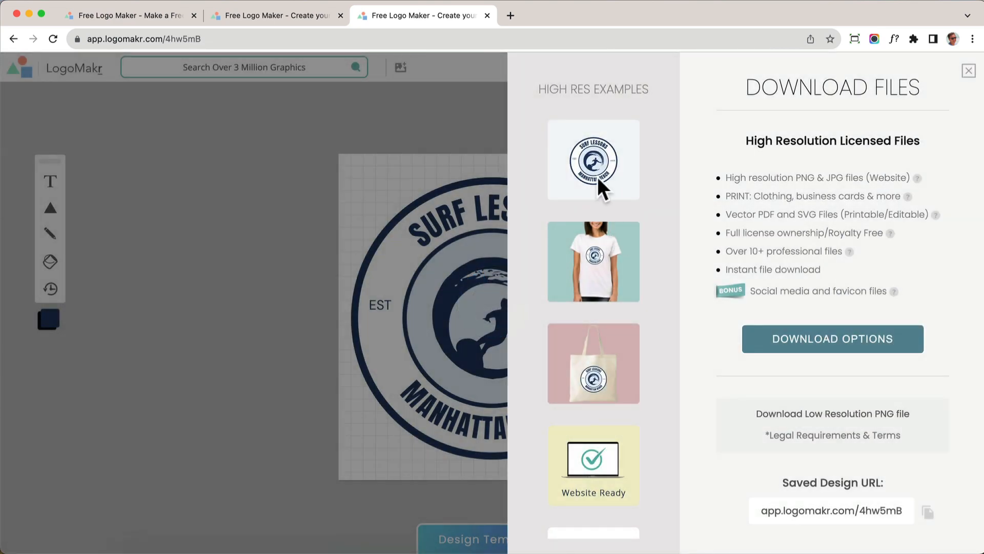
mouse_move(596, 320)
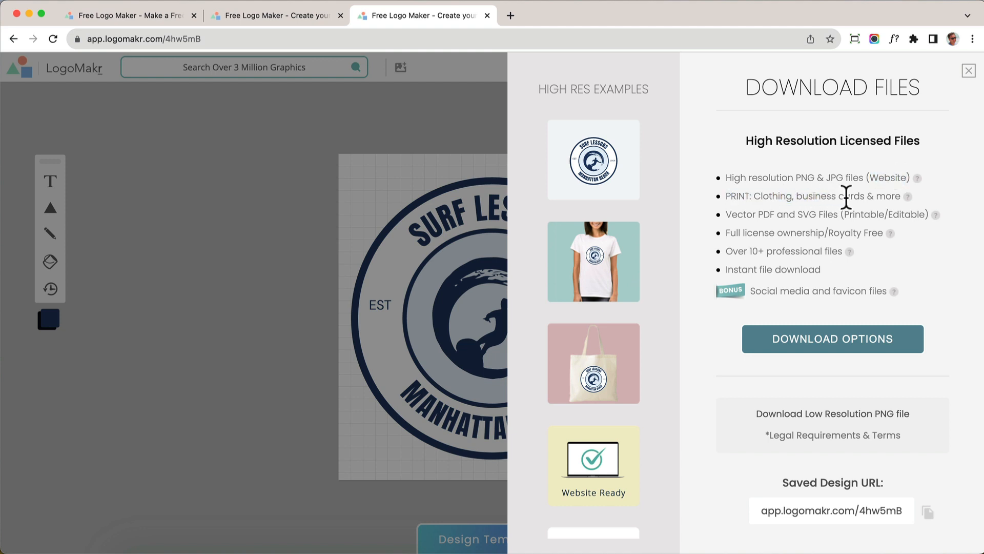
left_click_drag(725, 233, 828, 232)
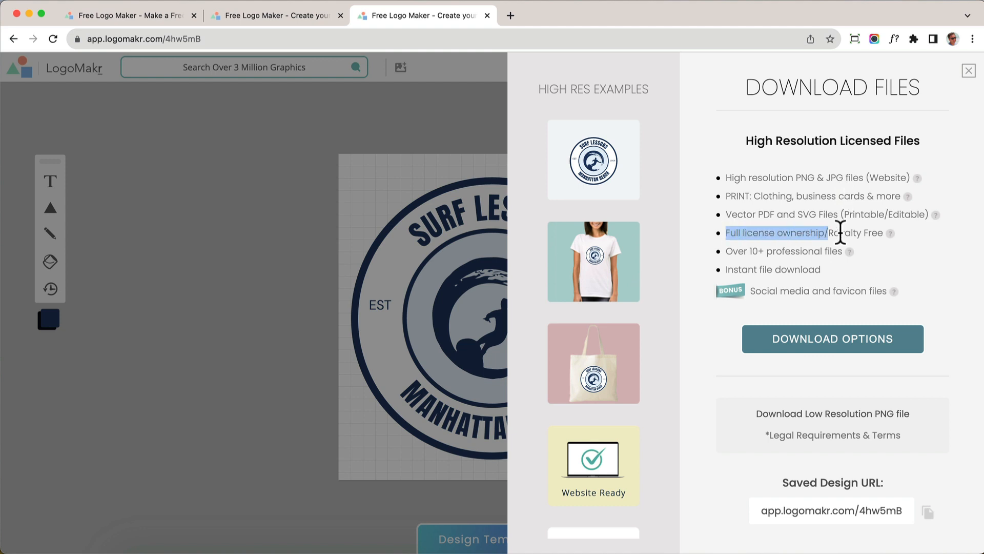
left_click_drag(841, 233, 885, 232)
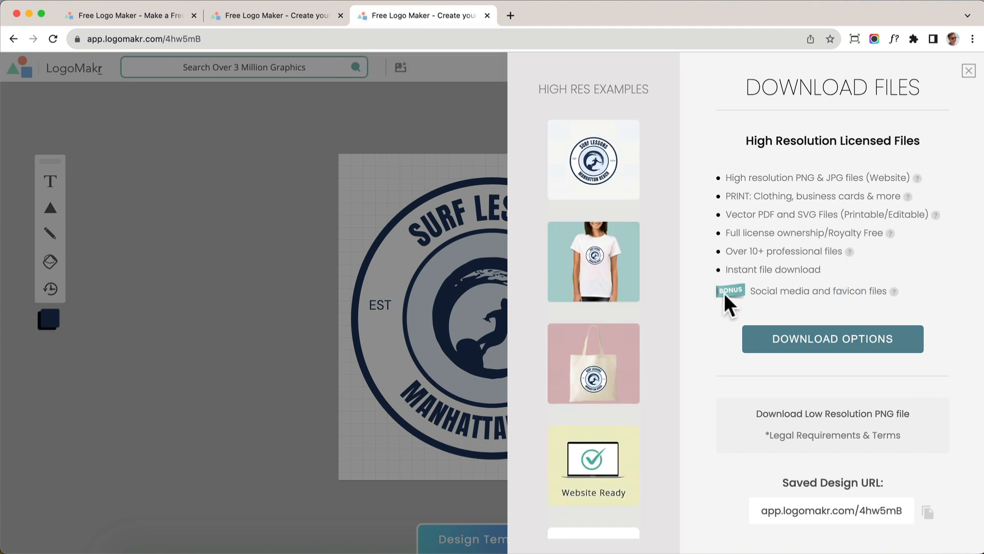
mouse_move(602, 395)
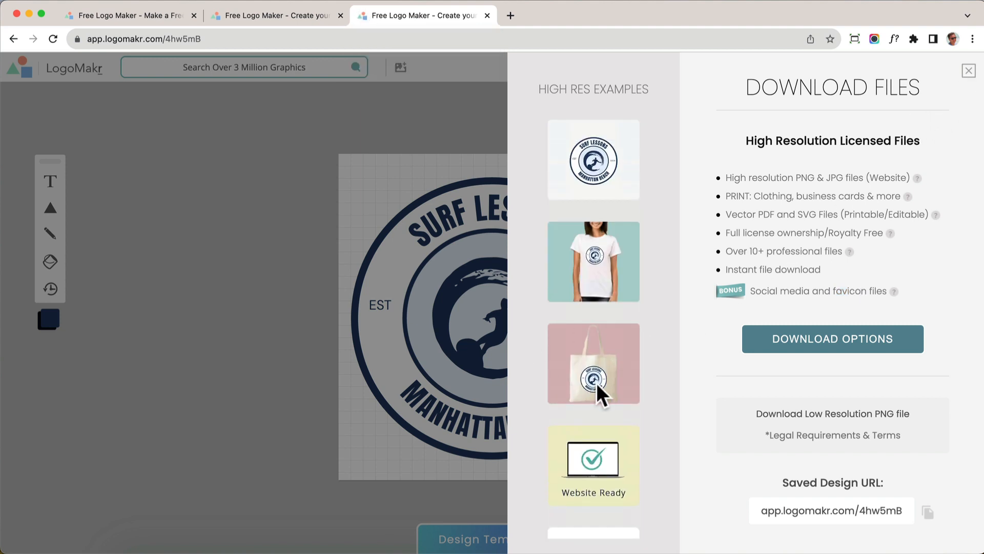
left_click(968, 71)
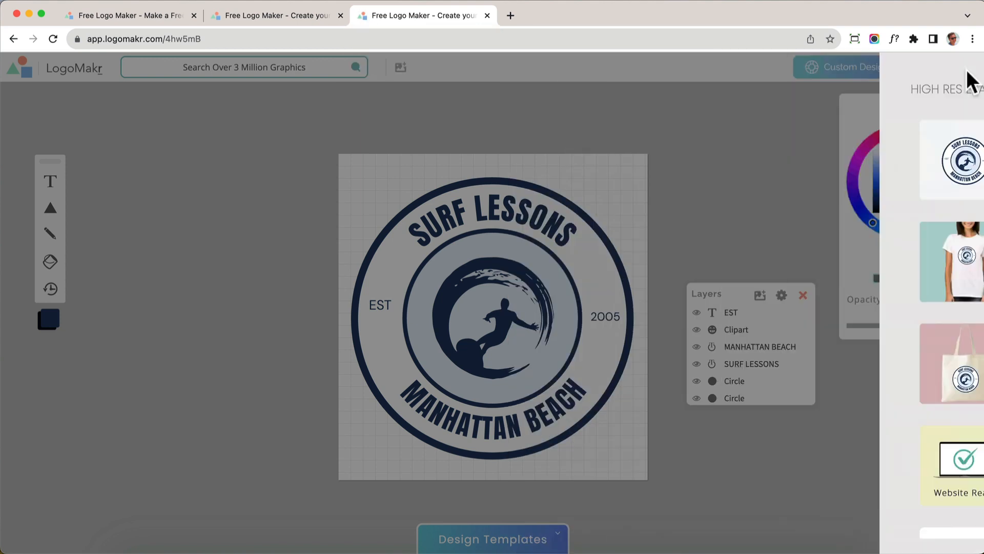